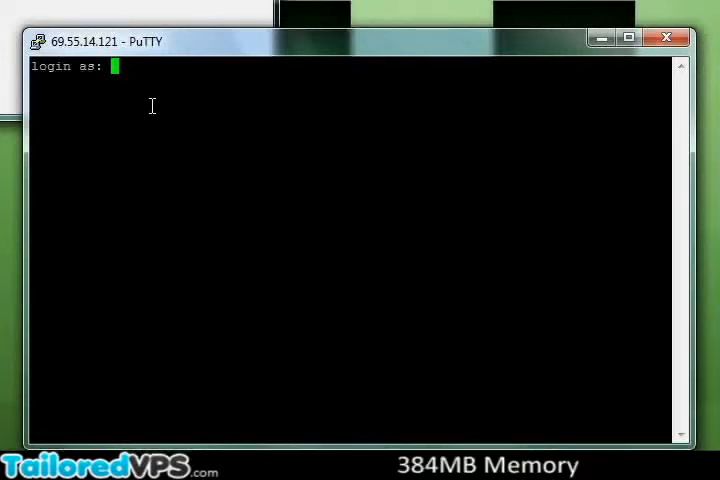
- Enter 'root' as the login name and submit it to reach the password prompt
text(root)
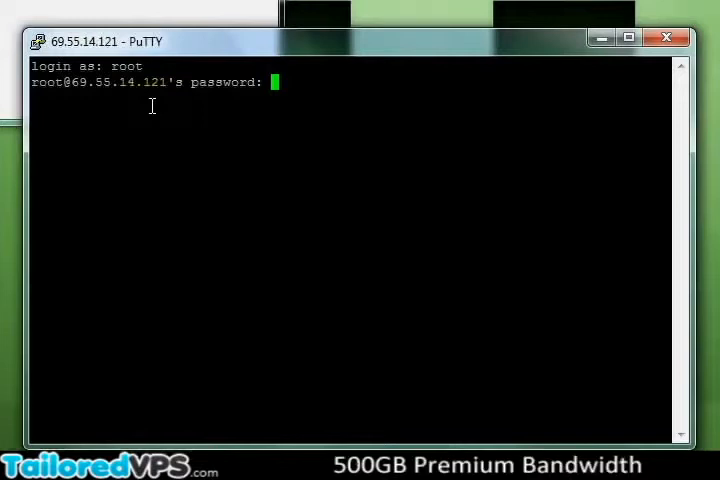
key(Return)
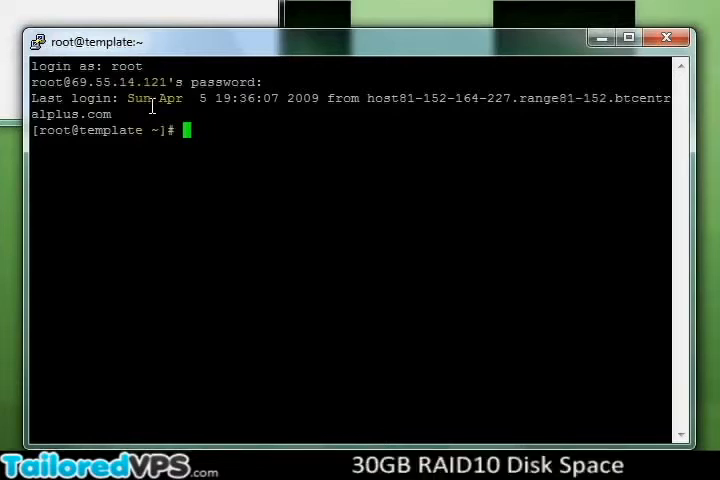
- Install the vnc-server package with 'yum install vnc-server -y'
text(yum install)
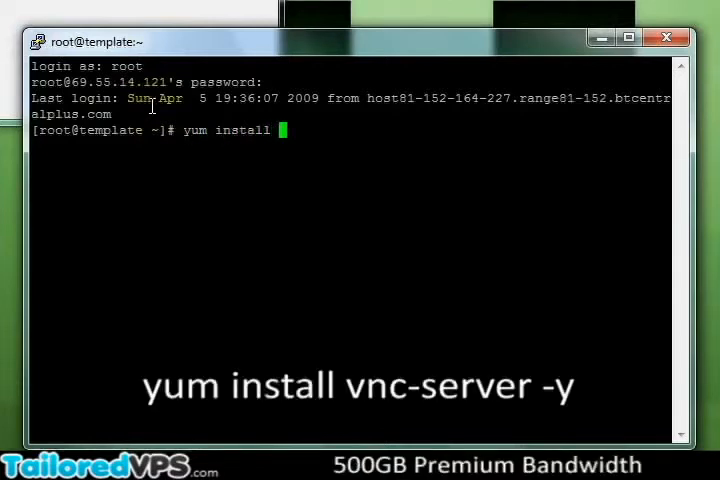
text(vnc)
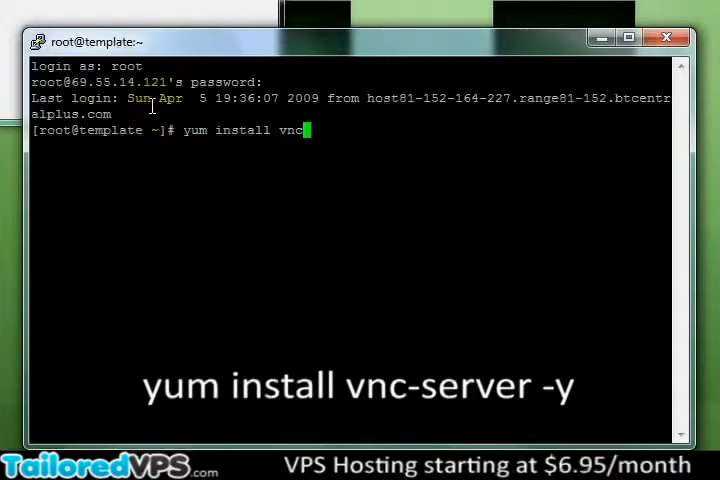
text(-ser)
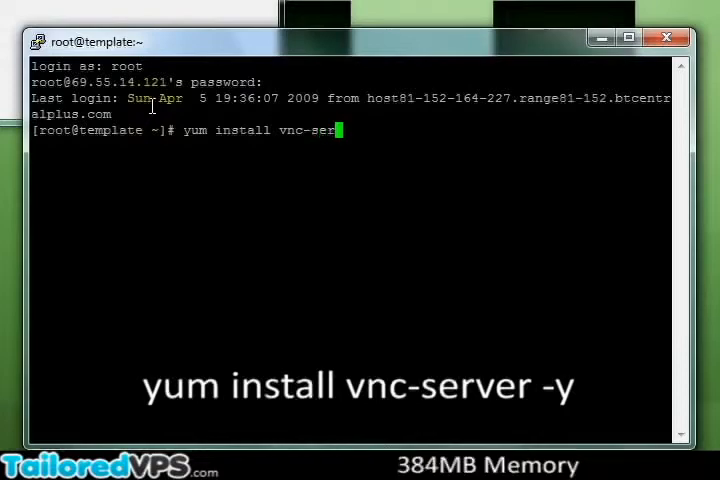
key(Return)
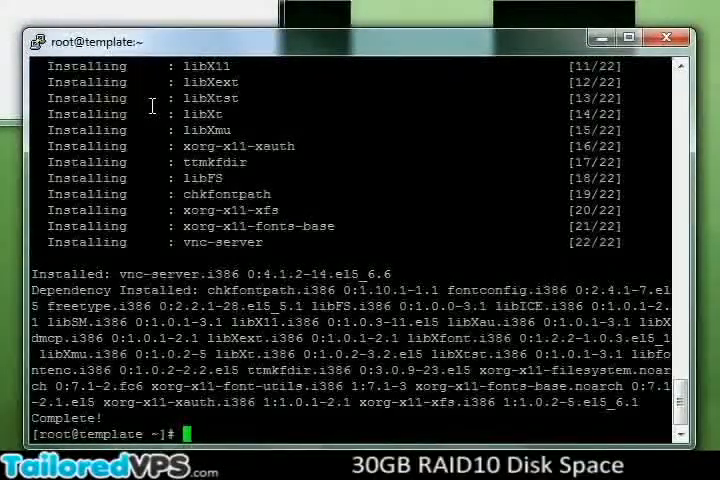
- Enter the yum groupinstall command for "Gnome Desktop Environment"
text(yum)
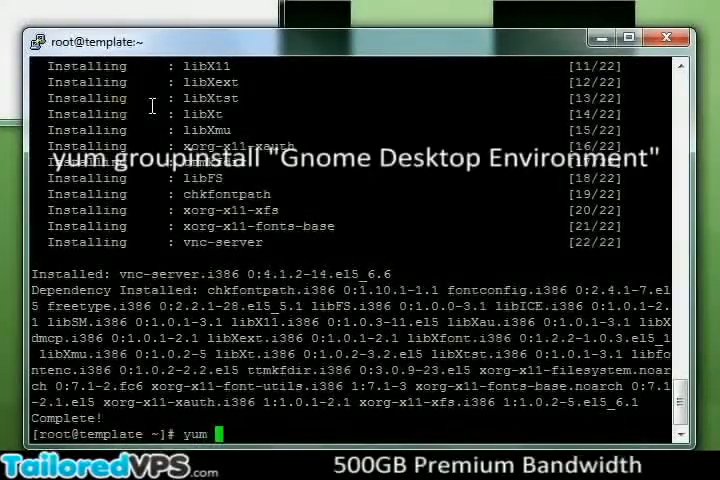
text(groupinstall)
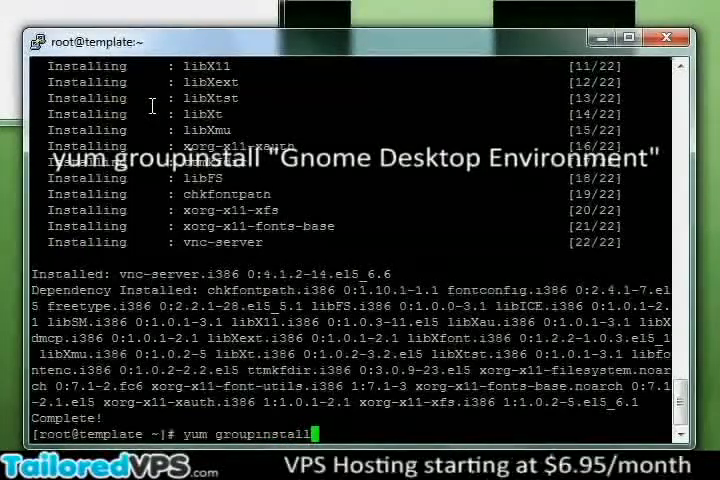
text("Gnome Desktop)
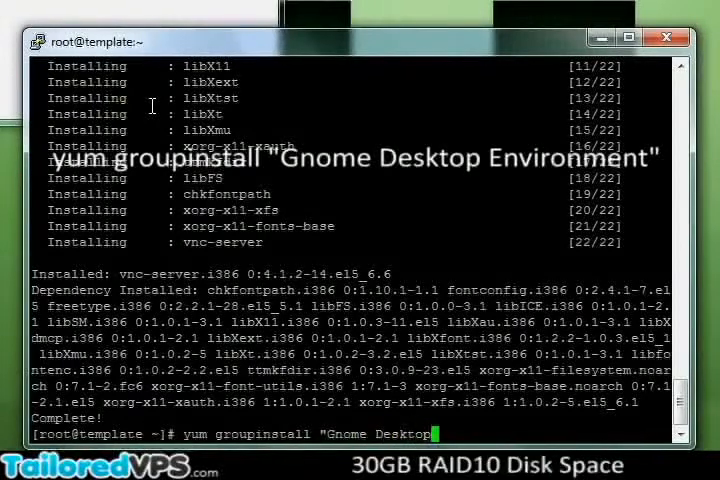
text(Environ)
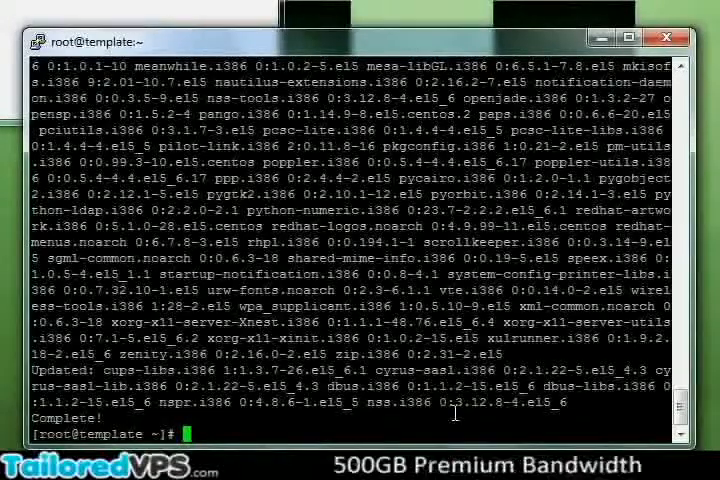
- Create a new user account named desktop with useradd
text(useradd d)
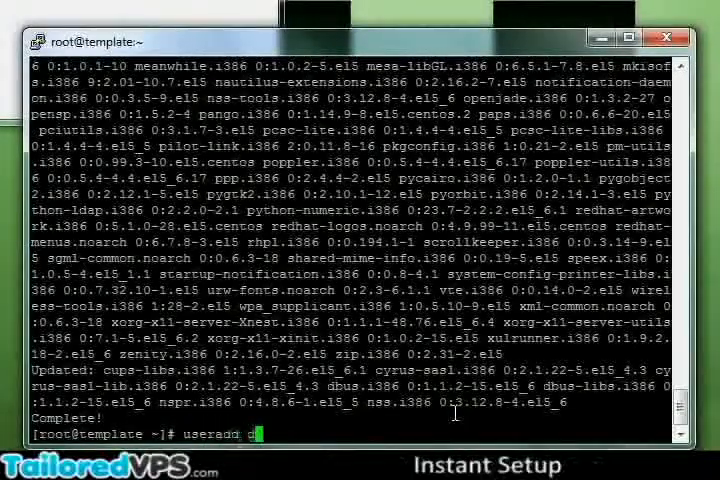
text(esktop)
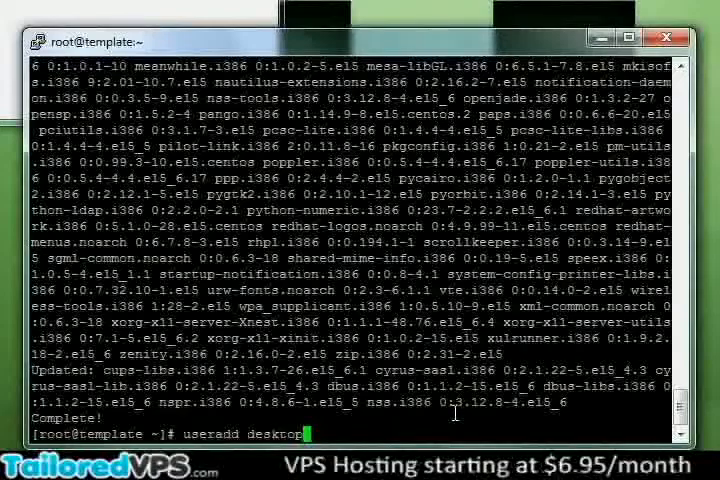
key(Return)
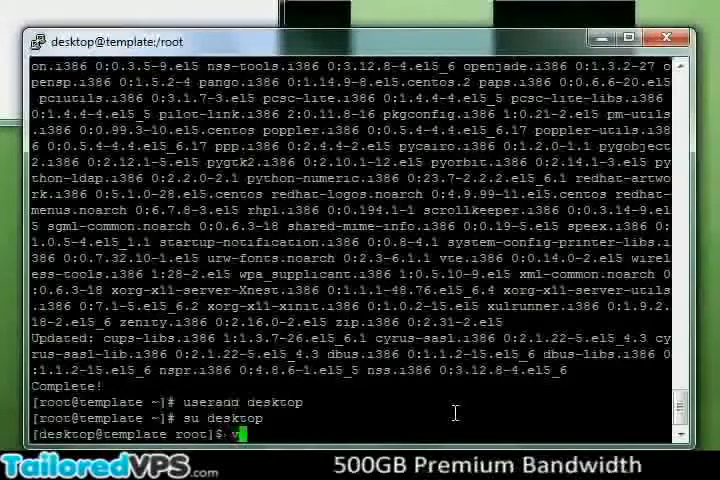
- Set the VNC password with vncpasswd, then exit back to the root shell
text(vncpass)
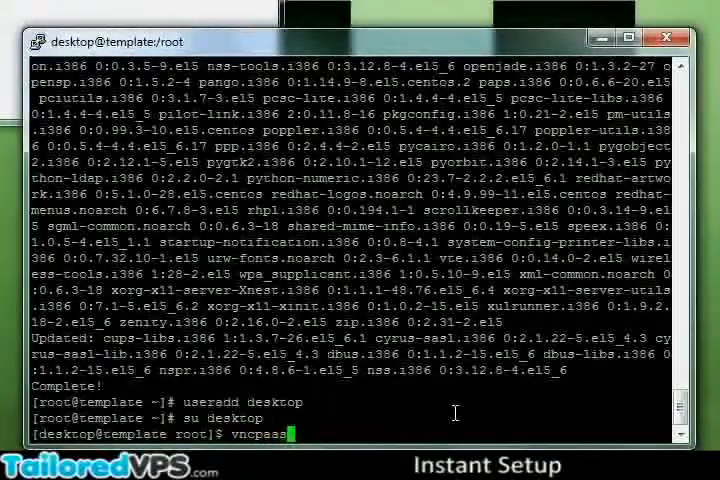
key(Return)
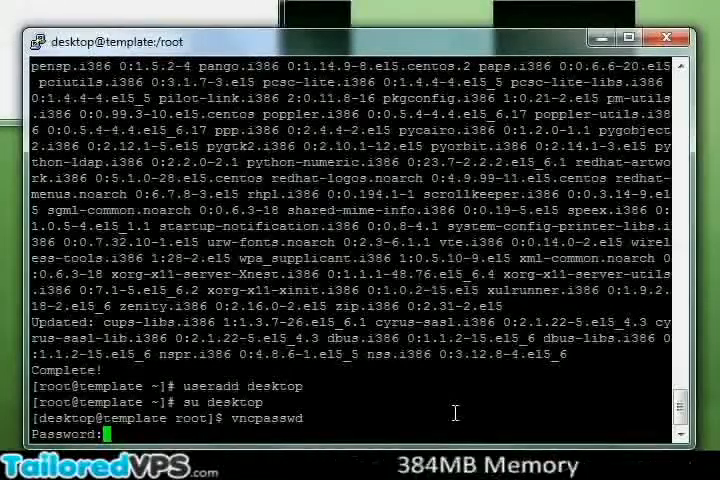
text(password)
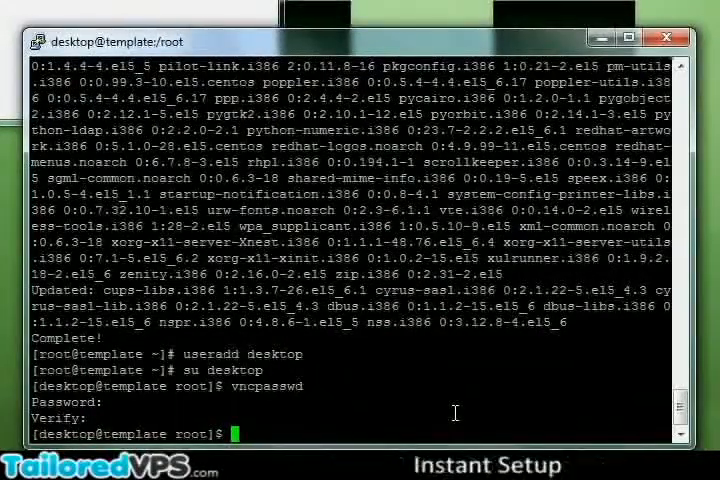
text(exi)
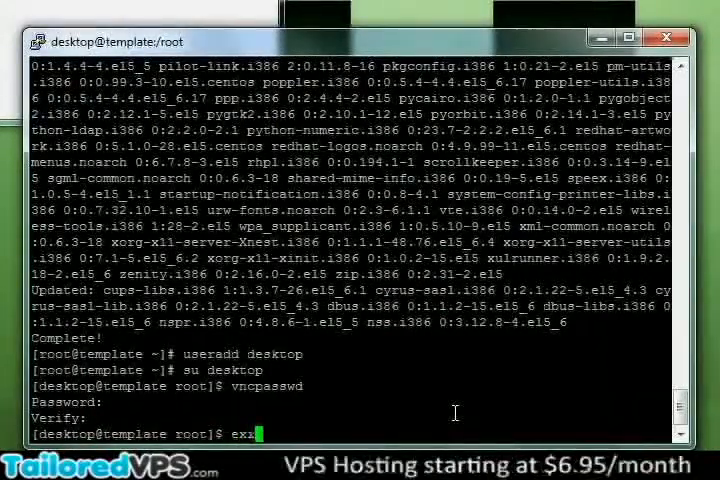
key(Return)
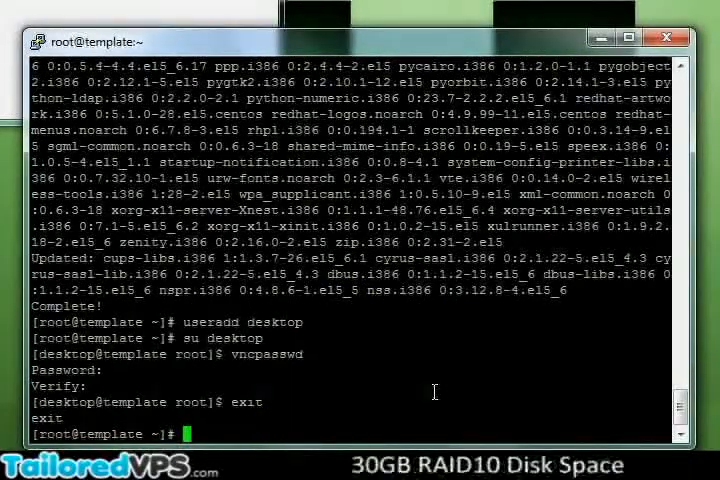
- Open /etc/sysconfig/vncservers in nano
text(nano)
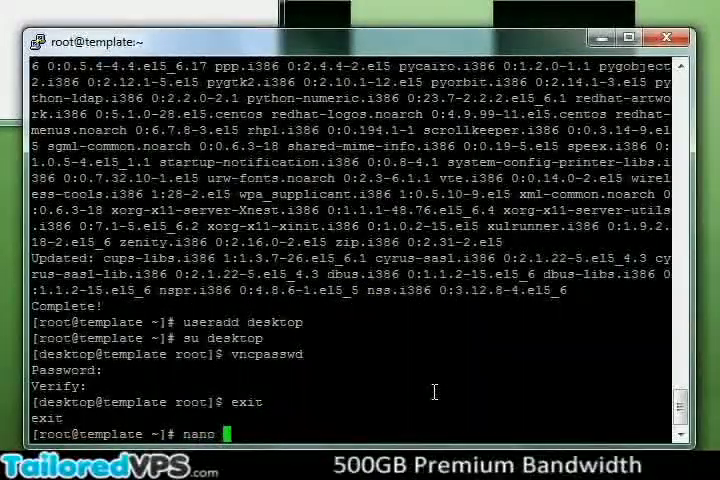
text(/etc/)
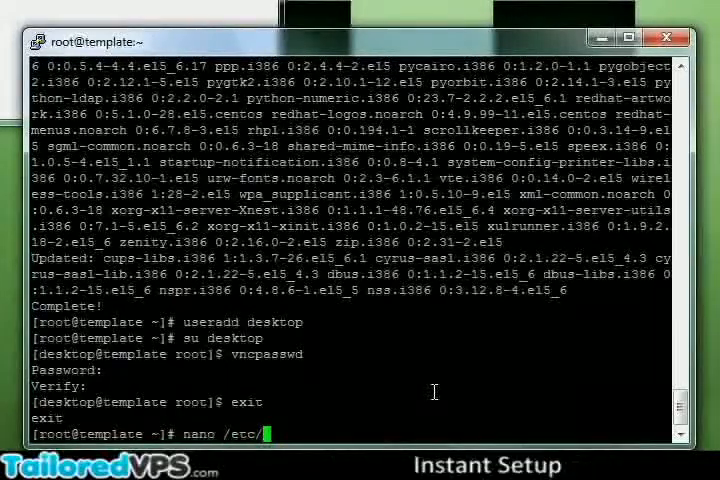
text(sysconfig)
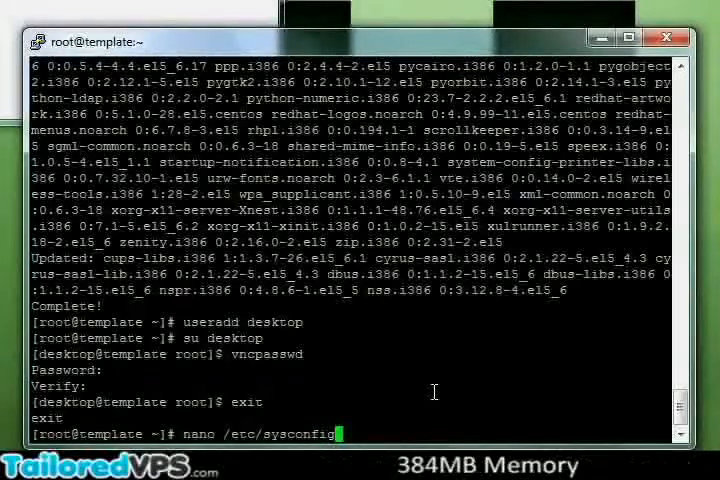
text(/vnc)
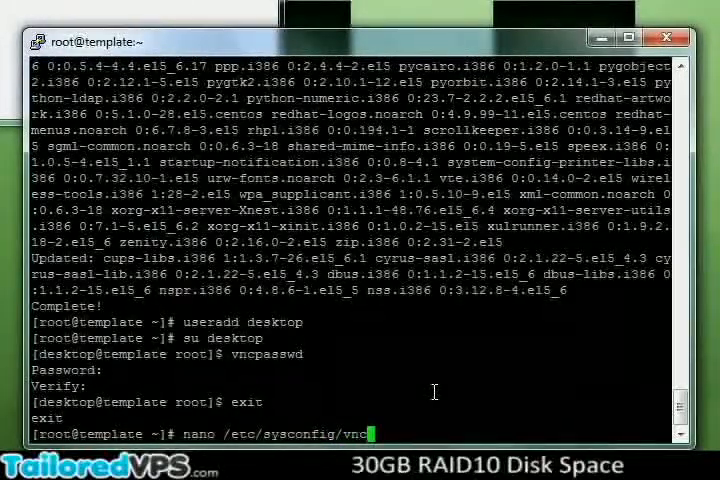
key(Return)
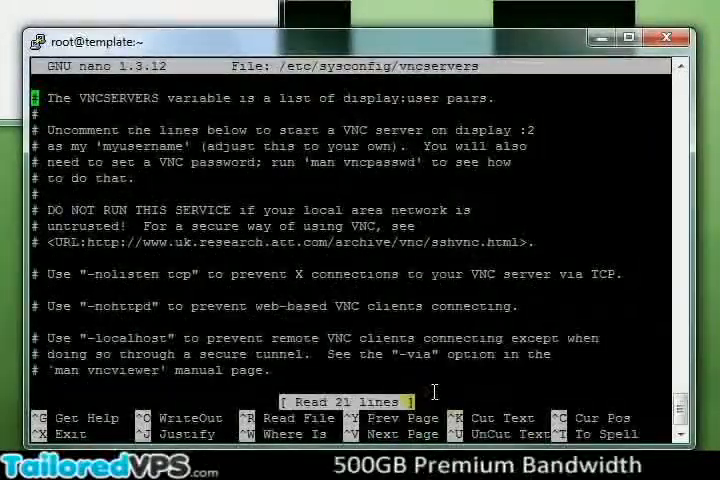
- Assign display 1 to the desktop user with geometry 1024x768 in vncservers
scroll(down, 3)
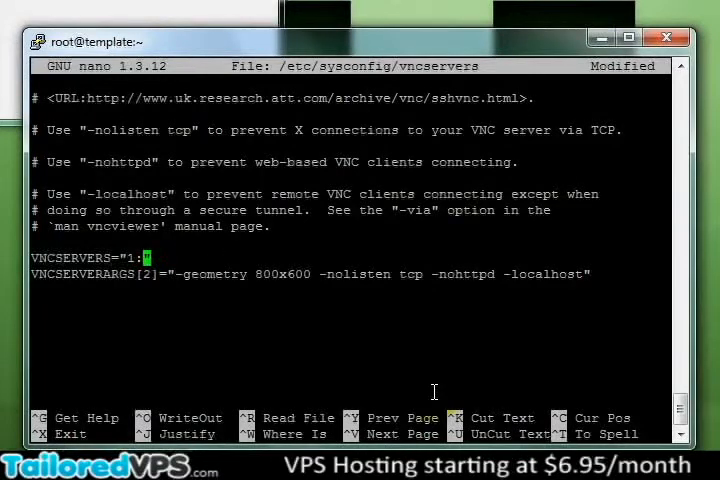
text(desktop)
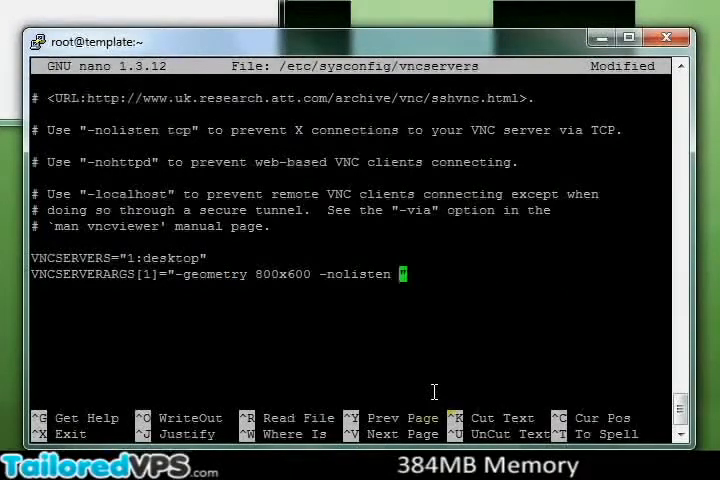
key(BackSpace)
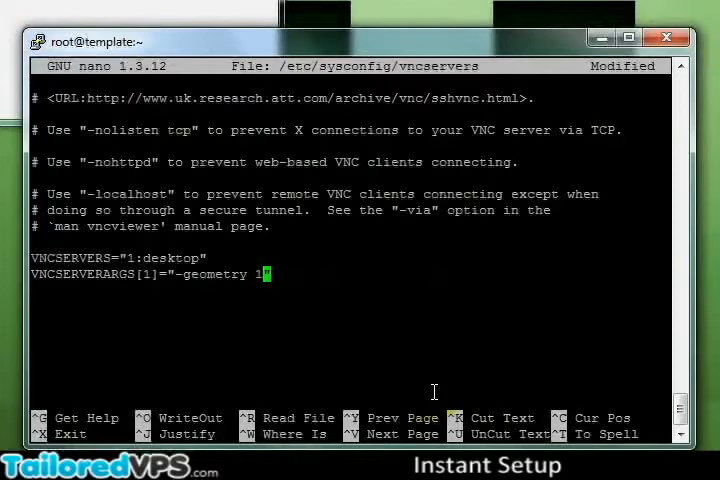
text(024)
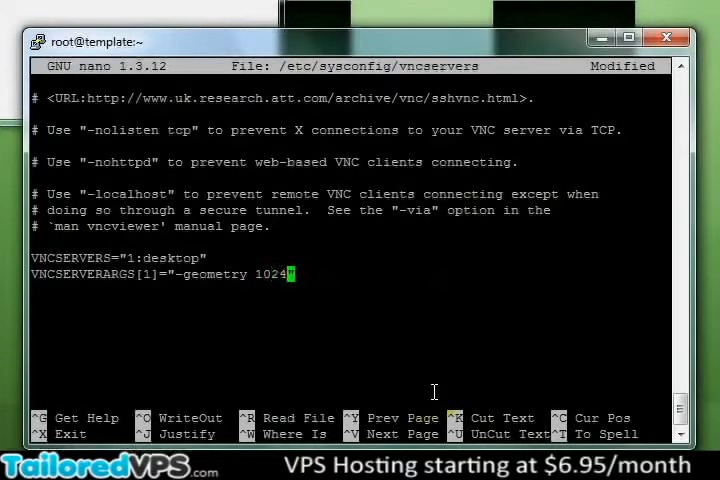
text(x768)
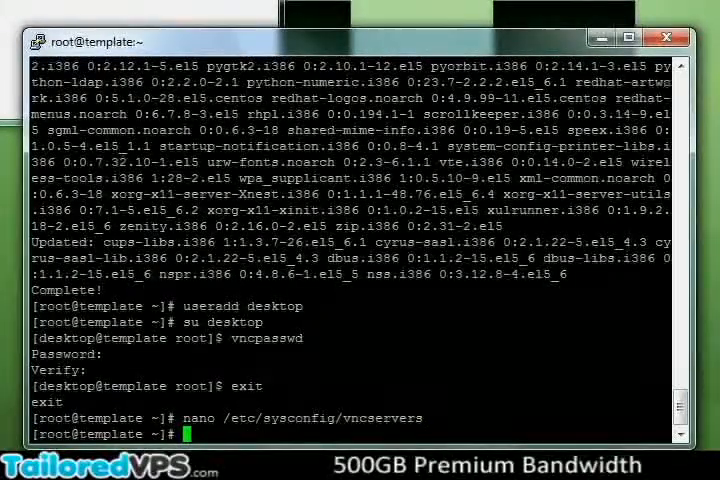
- Start the VNC server with 'service vncserver start'
text(servi)
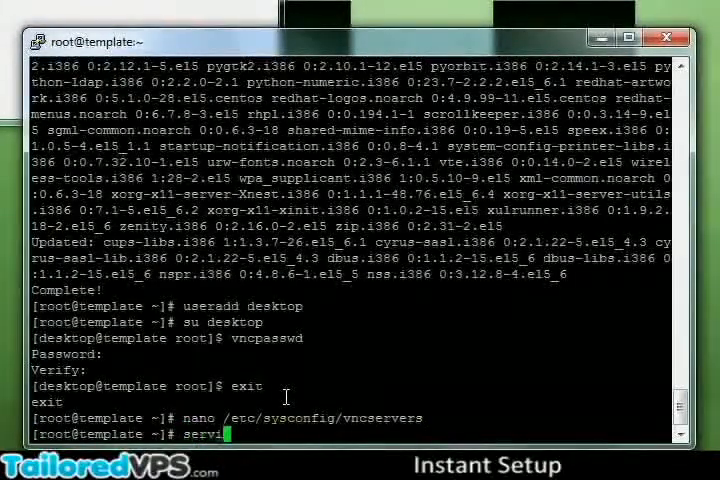
text(e h)
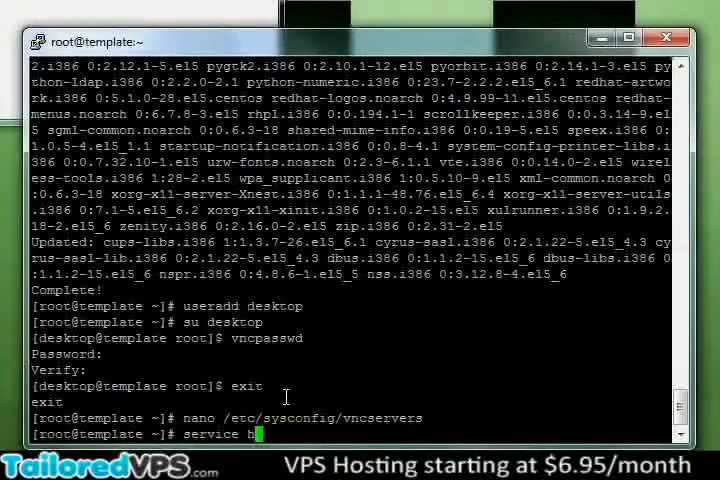
text(vncserver star)
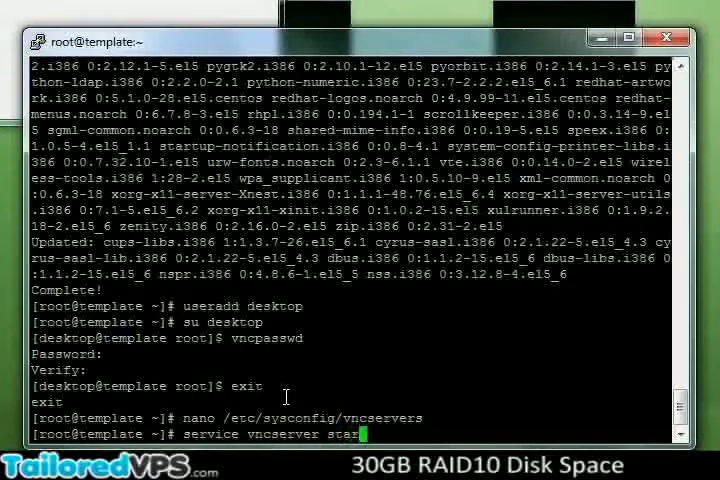
key(Return)
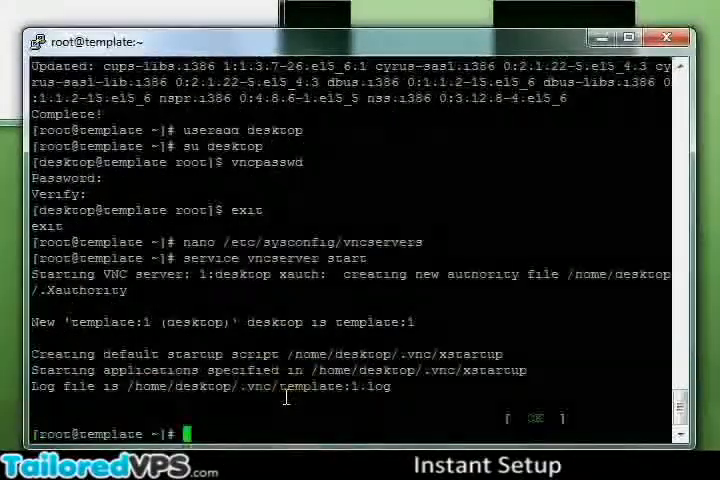
- Stop the VNC server with 'service vncserver stop'
text(service)
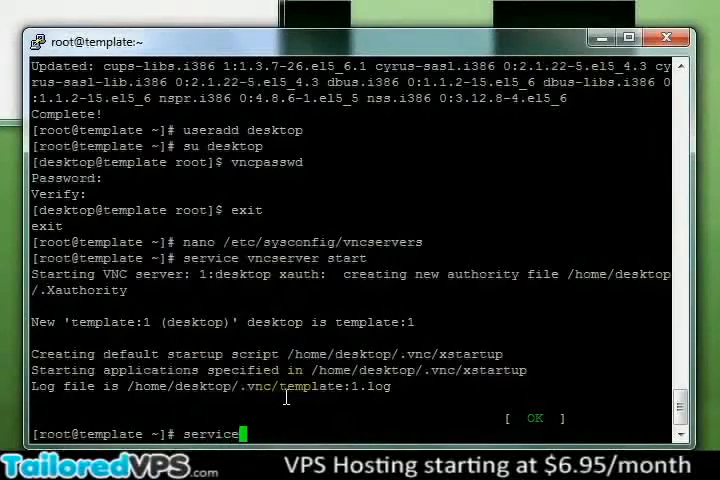
text(vncserver stop)
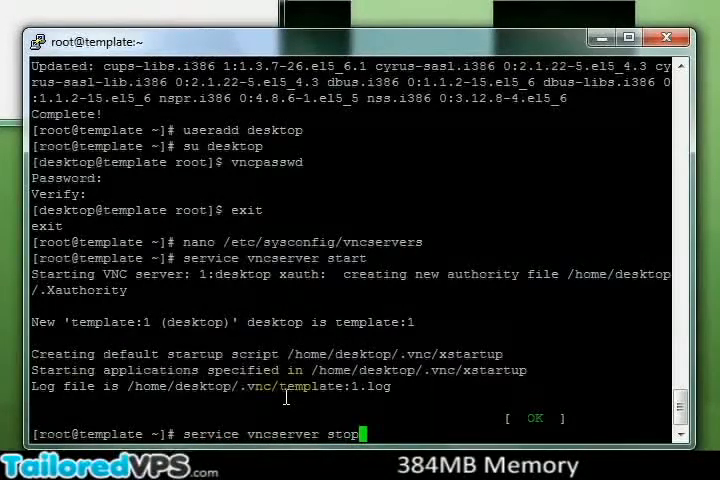
key(Return)
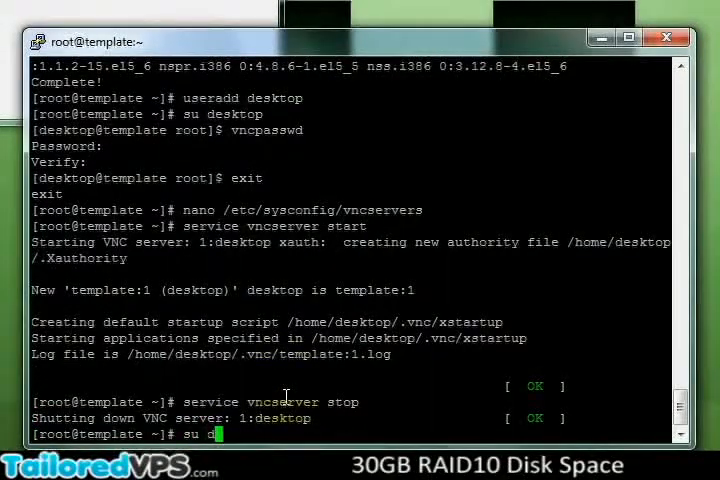
- Switch to the desktop user, list its .vnc folder, and type 'nano xstartup'
key(Return)
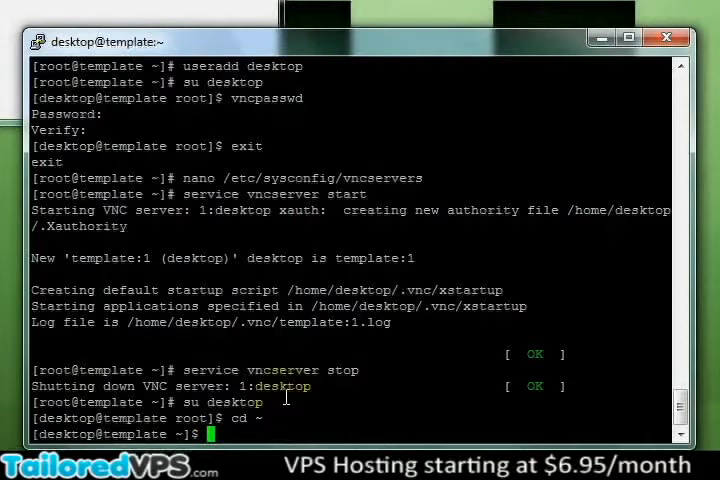
text(cd .vnc)
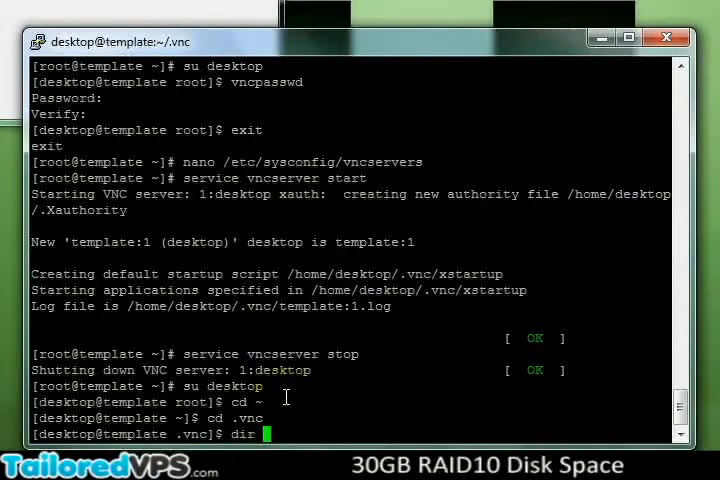
key(Return)
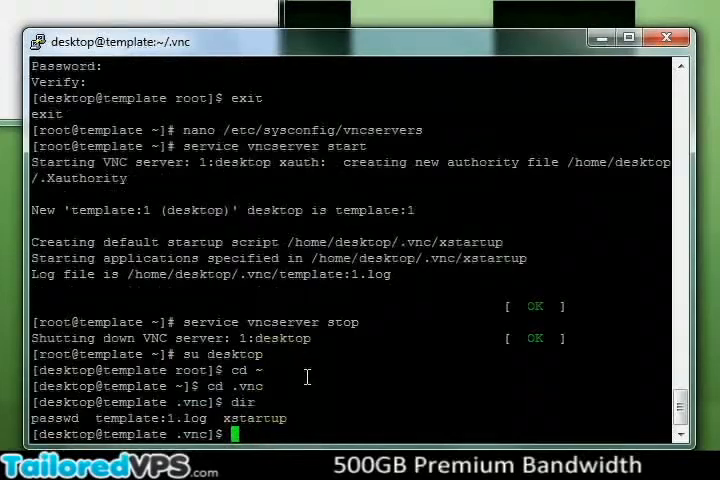
double_click(253, 418)
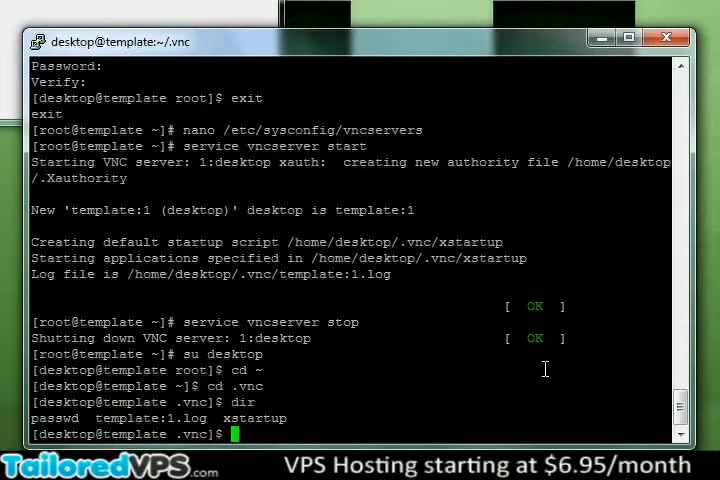
text(nano)
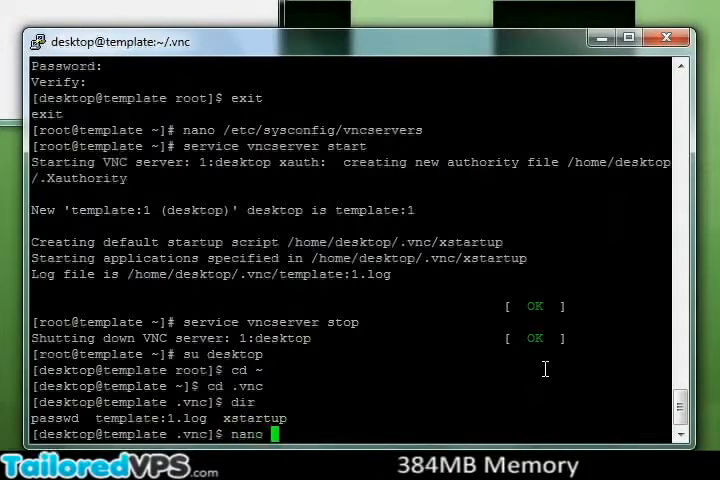
text(xstartup)
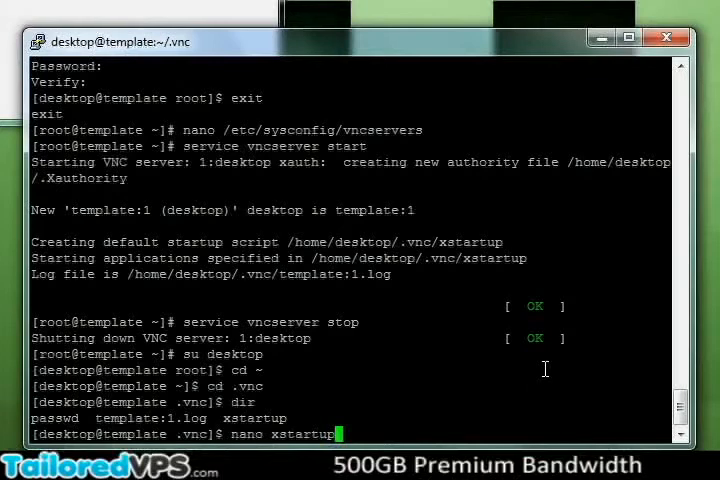
- Uncomment the SESSION_MANAGER and xinitrc lines in xstartup and save the file
key(Return)
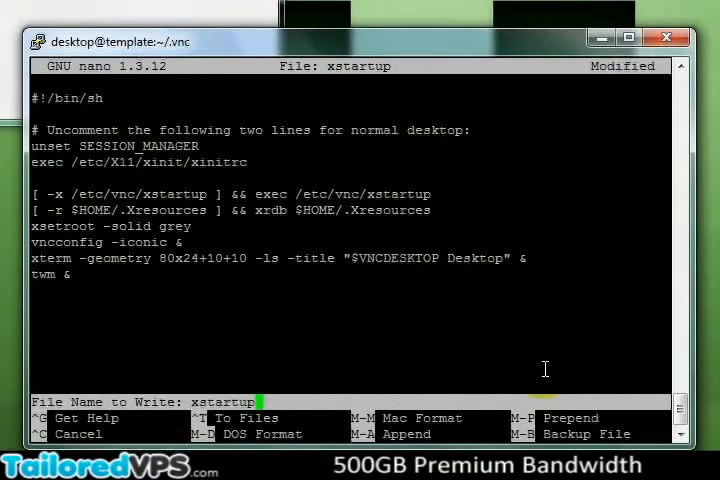
key(enter)
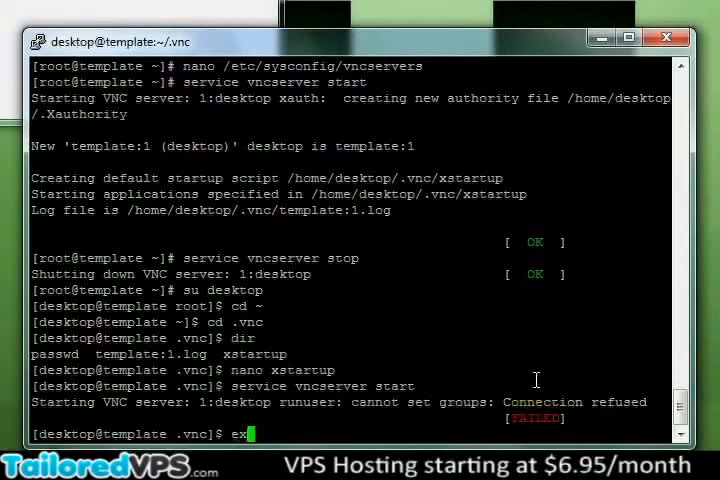
- Exit to the root shell and enter 'service vncserver start'
key(Return)
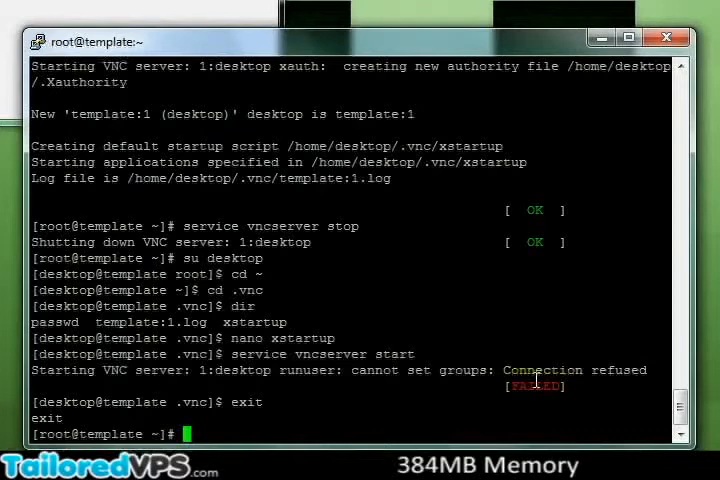
text(servi)
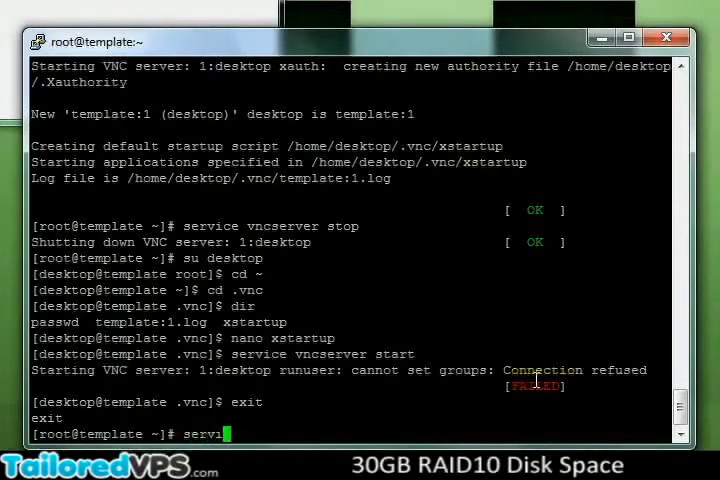
text(ce v)
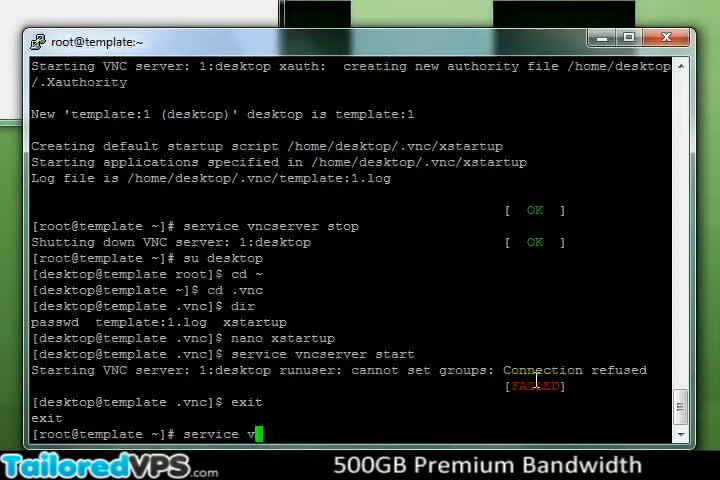
text(ncserver start)
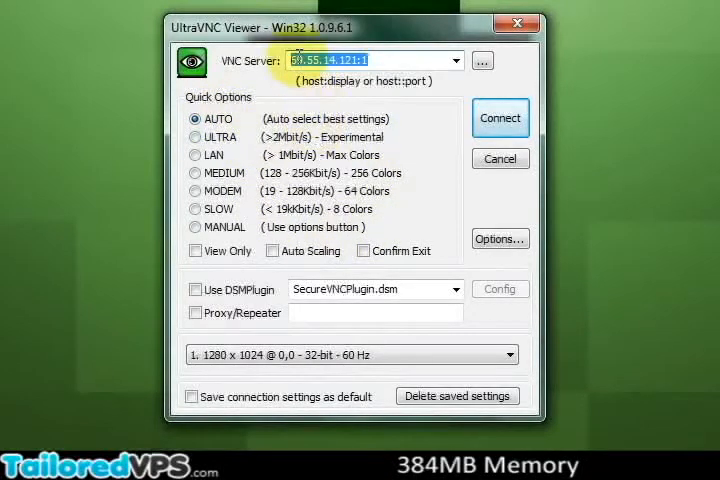
- Connect UltraVNC Viewer to the server's VNC display :1
click(500, 118)
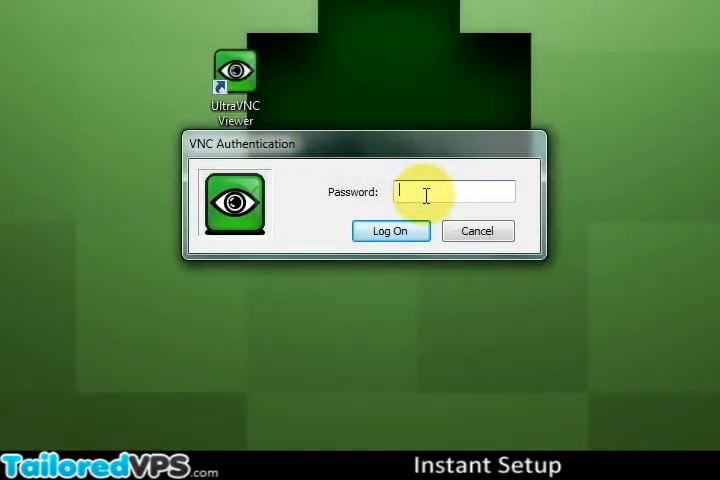
- Enter the VNC password and log on to the remote desktop
text(password)
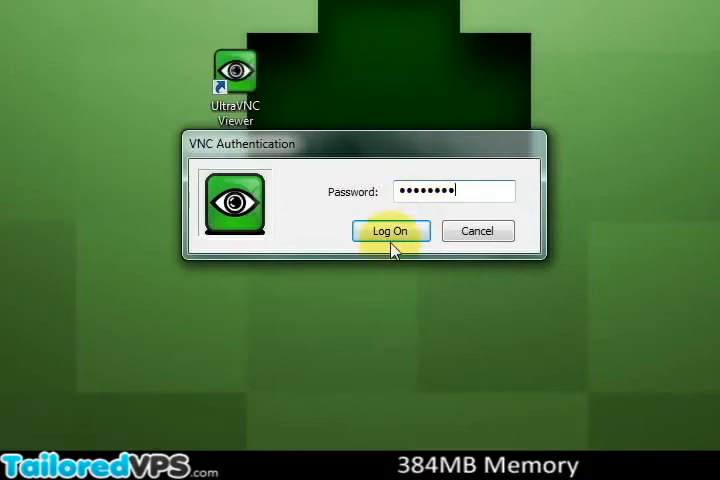
click(391, 231)
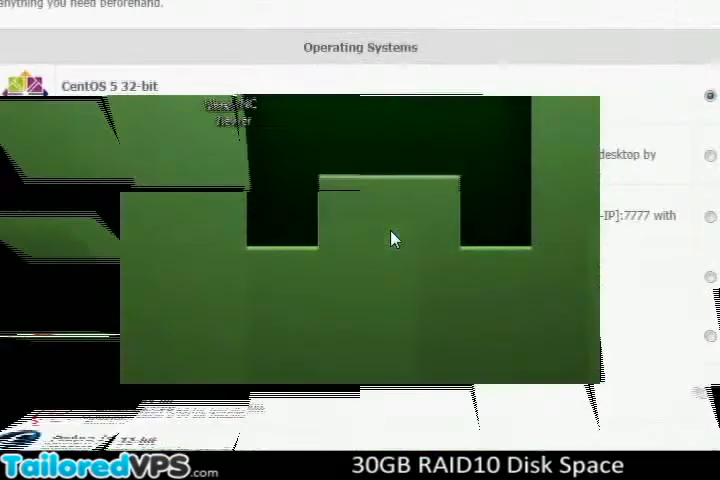